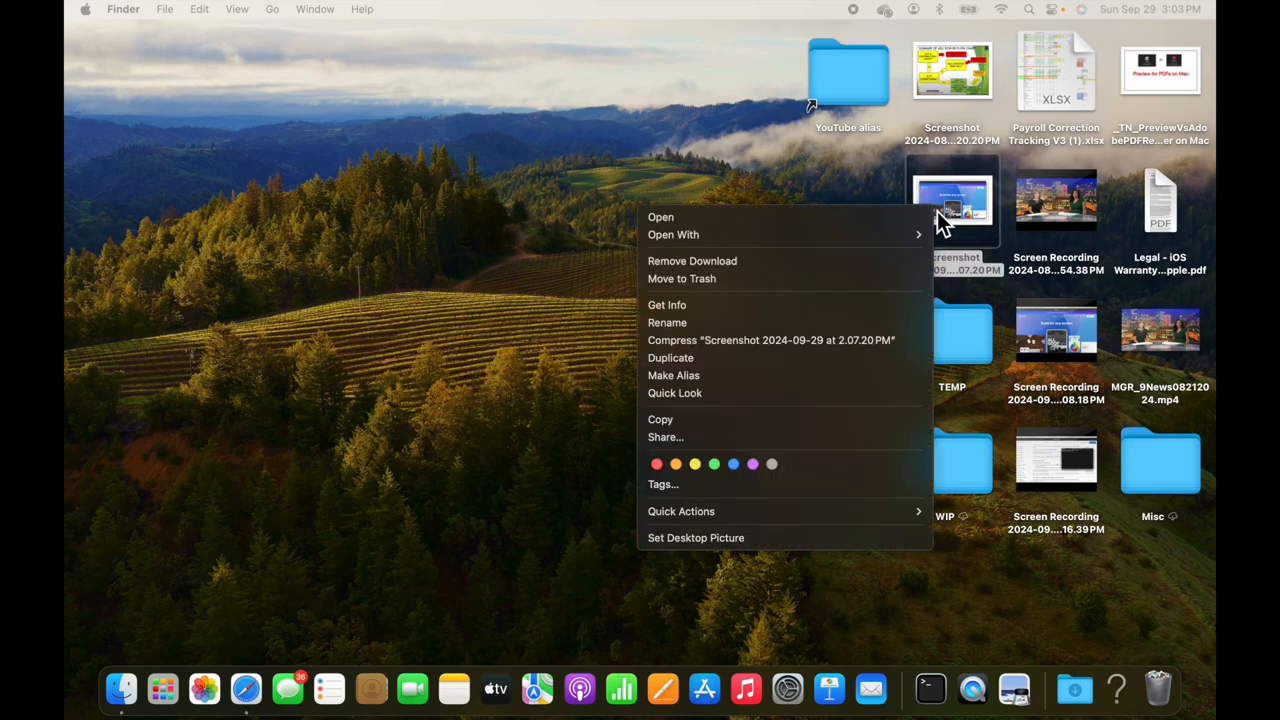
pyautogui.moveTo(836, 216)
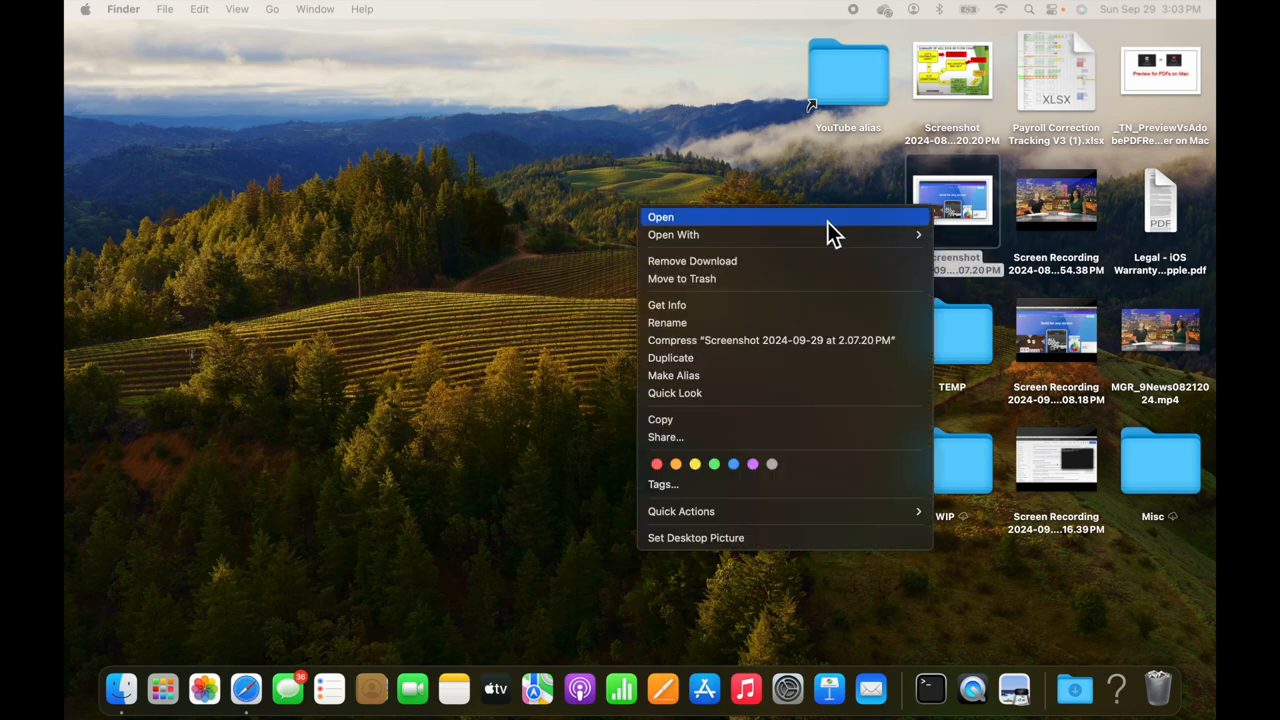
pyautogui.moveTo(736, 260)
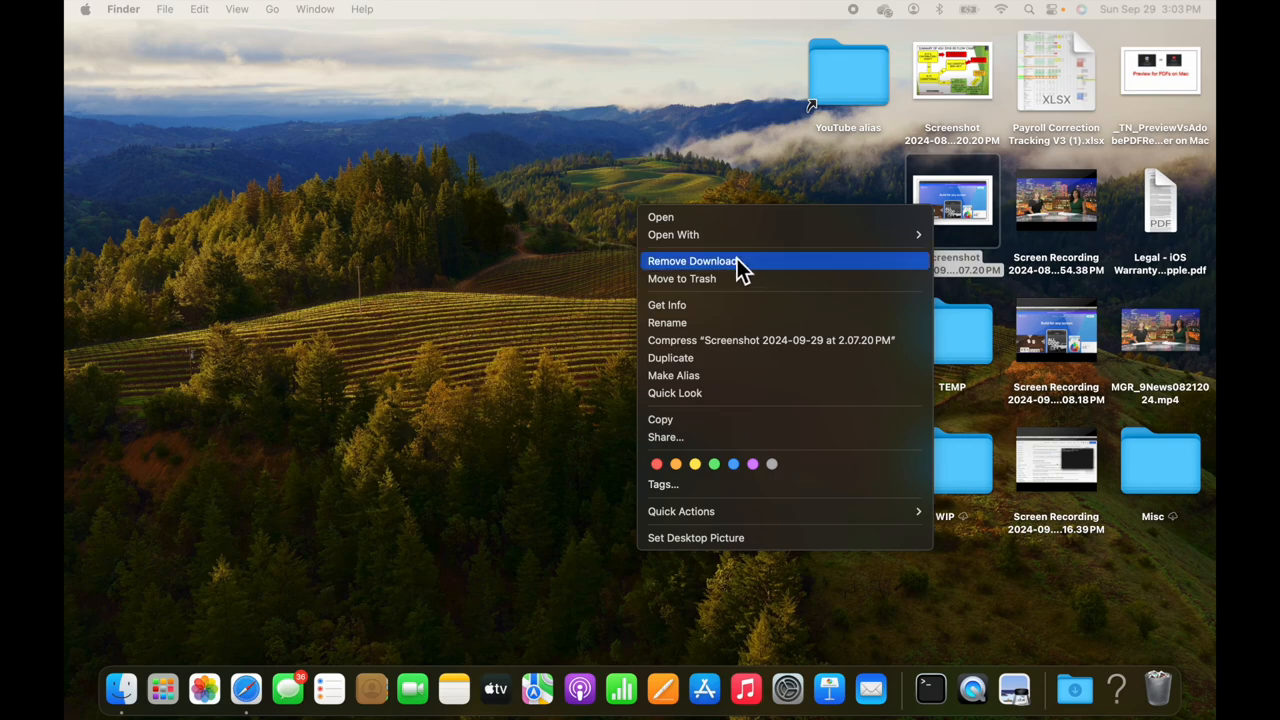
pyautogui.moveTo(720, 304)
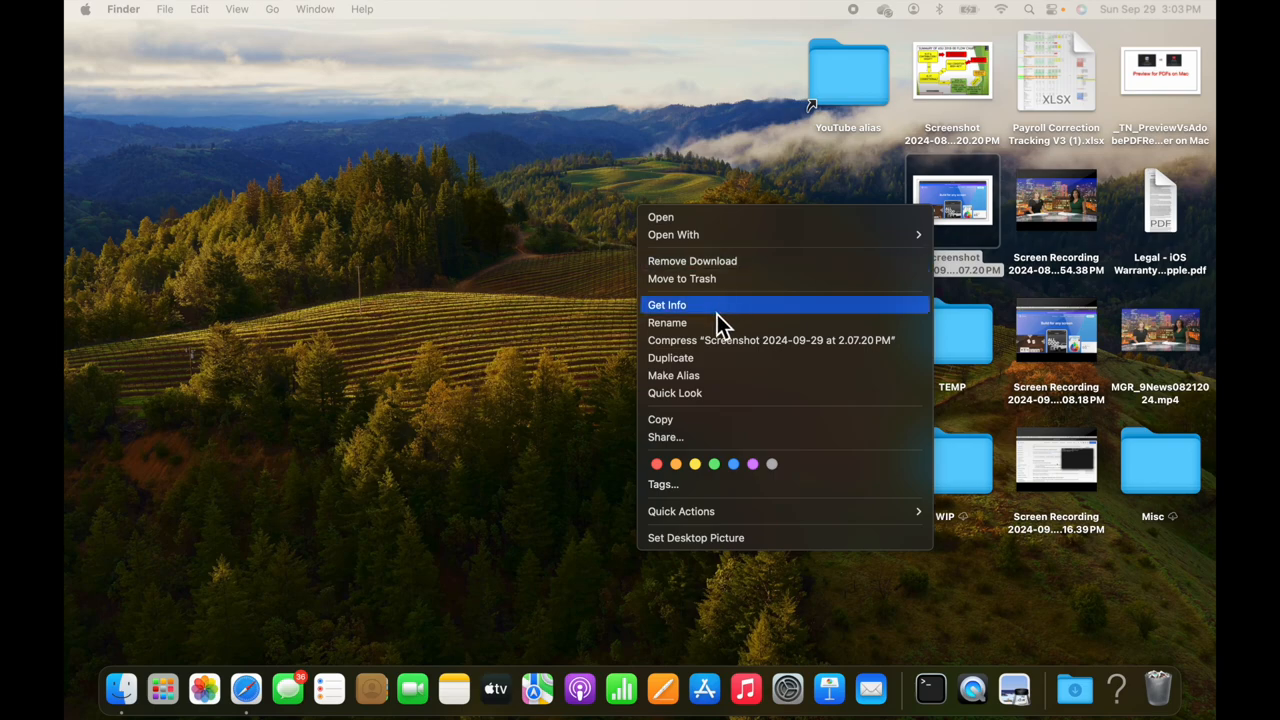
# Step: Review the screenshot file's General info, then close its info window
pyautogui.click(700, 320)
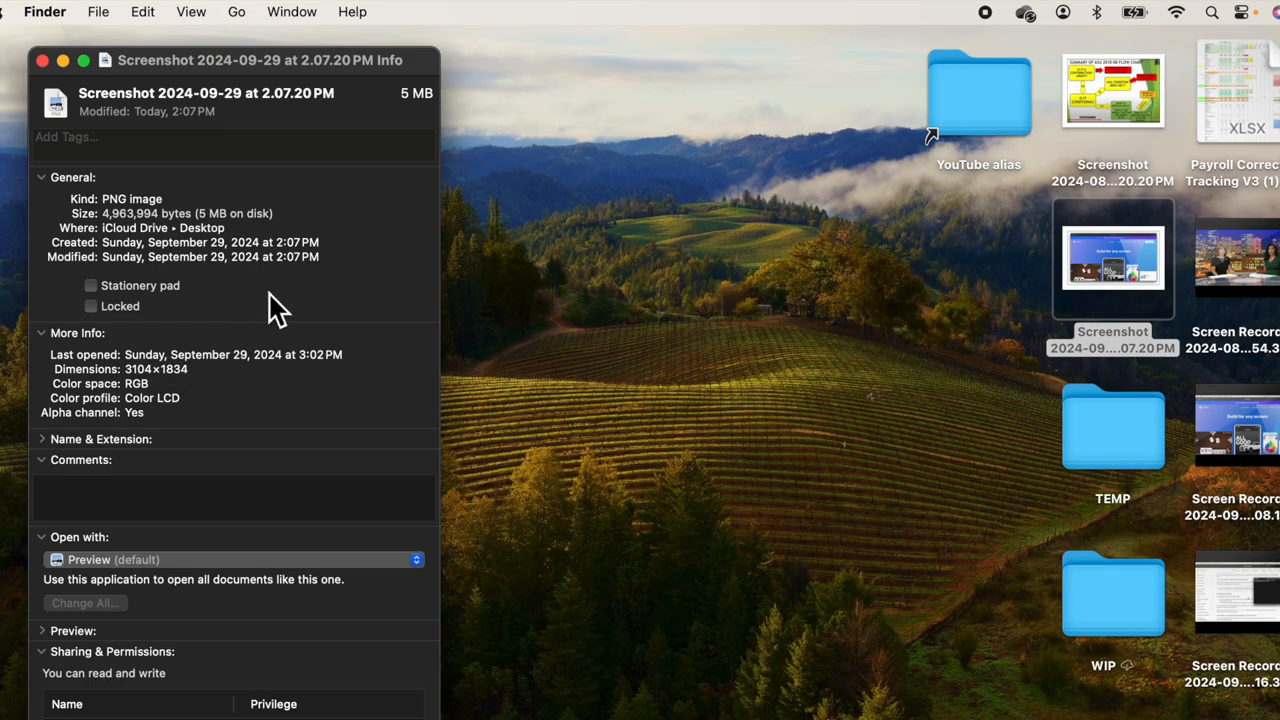
pyautogui.moveTo(298, 240)
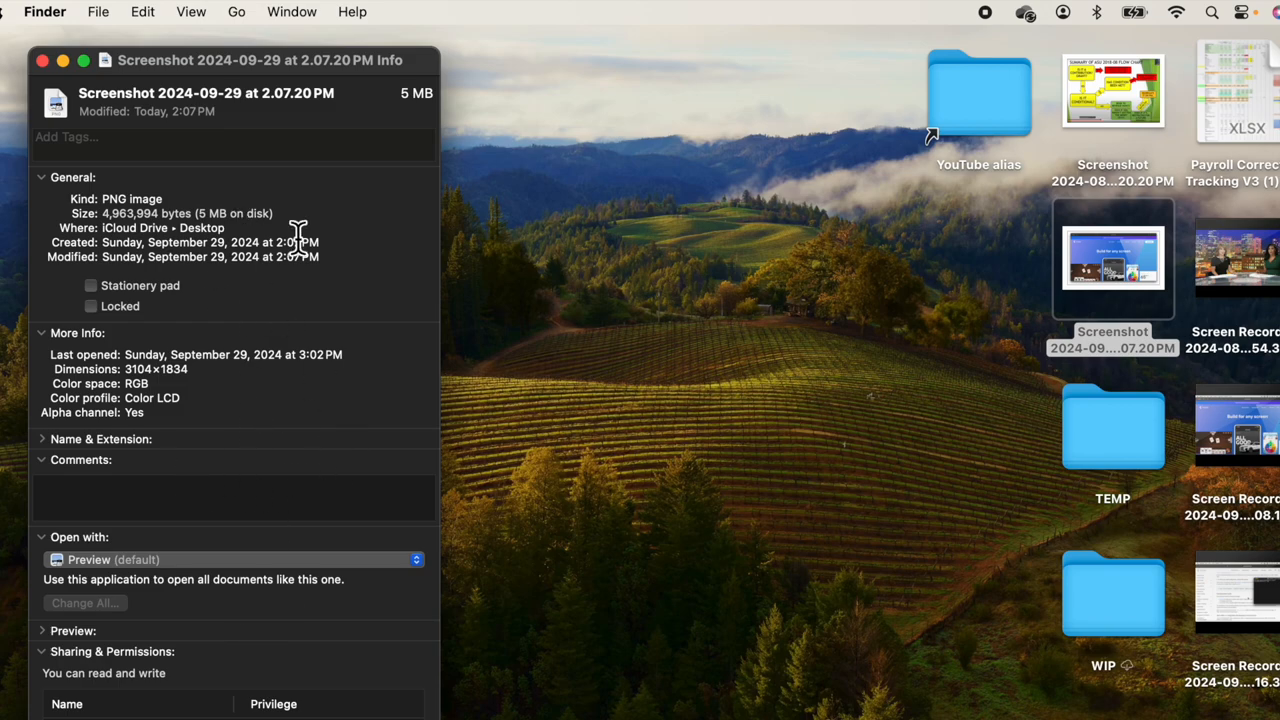
pyautogui.moveTo(892, 344)
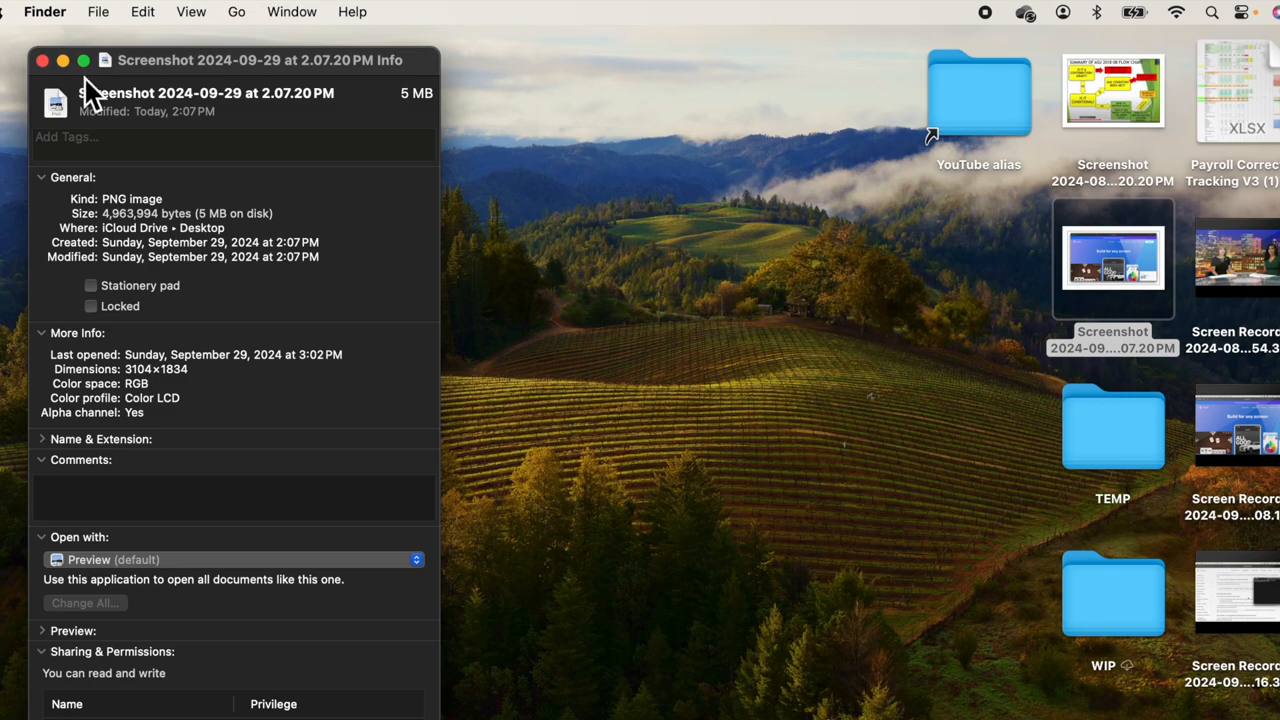
pyautogui.click(42, 60)
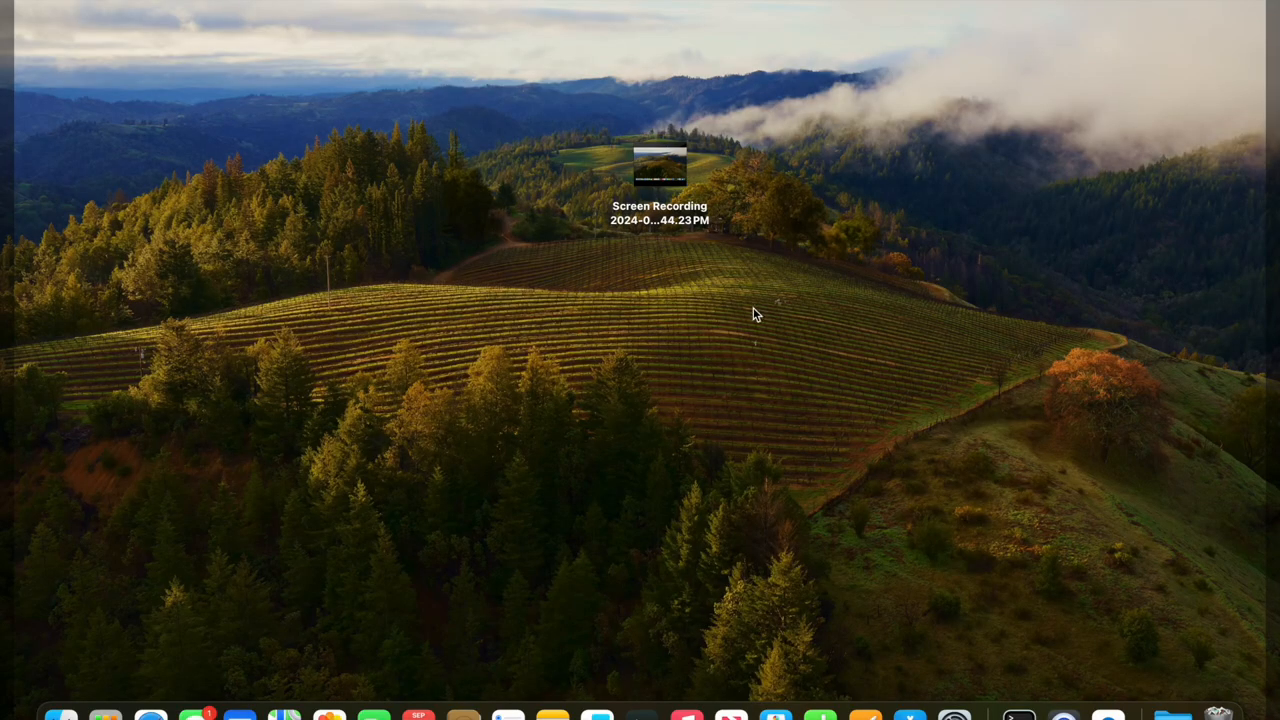
pyautogui.moveTo(1078, 340)
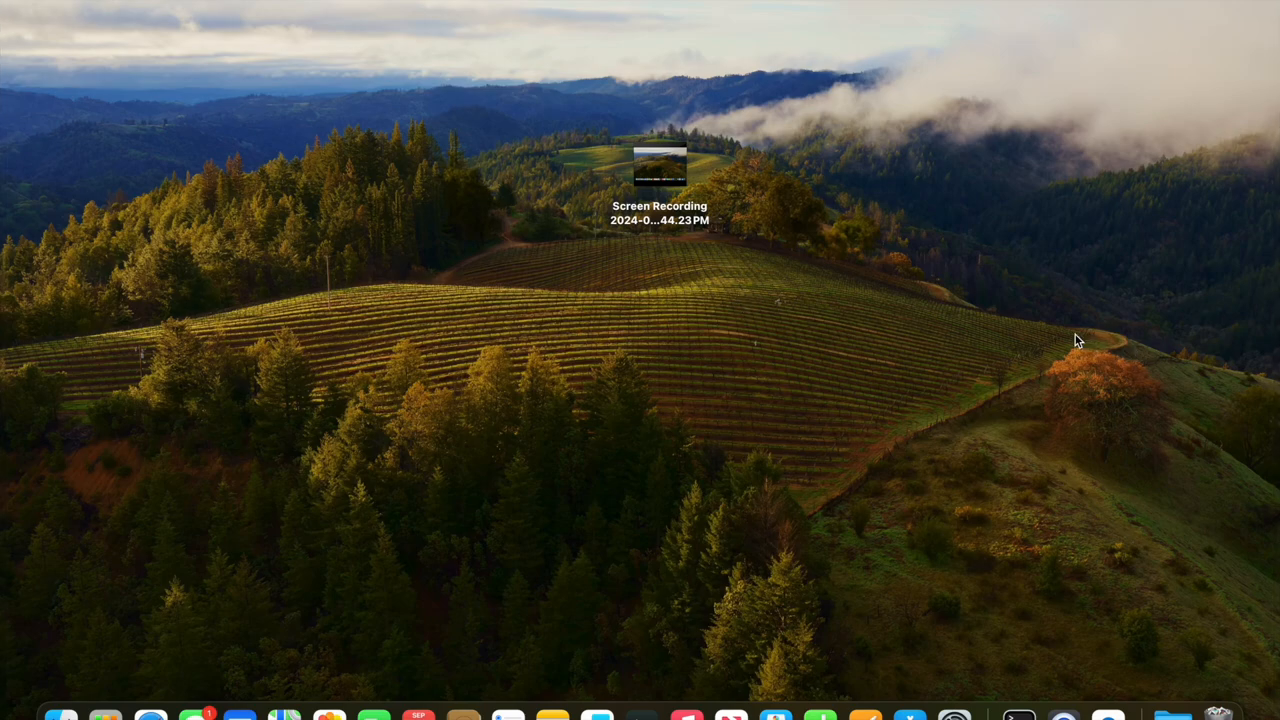
pyautogui.moveTo(668, 112)
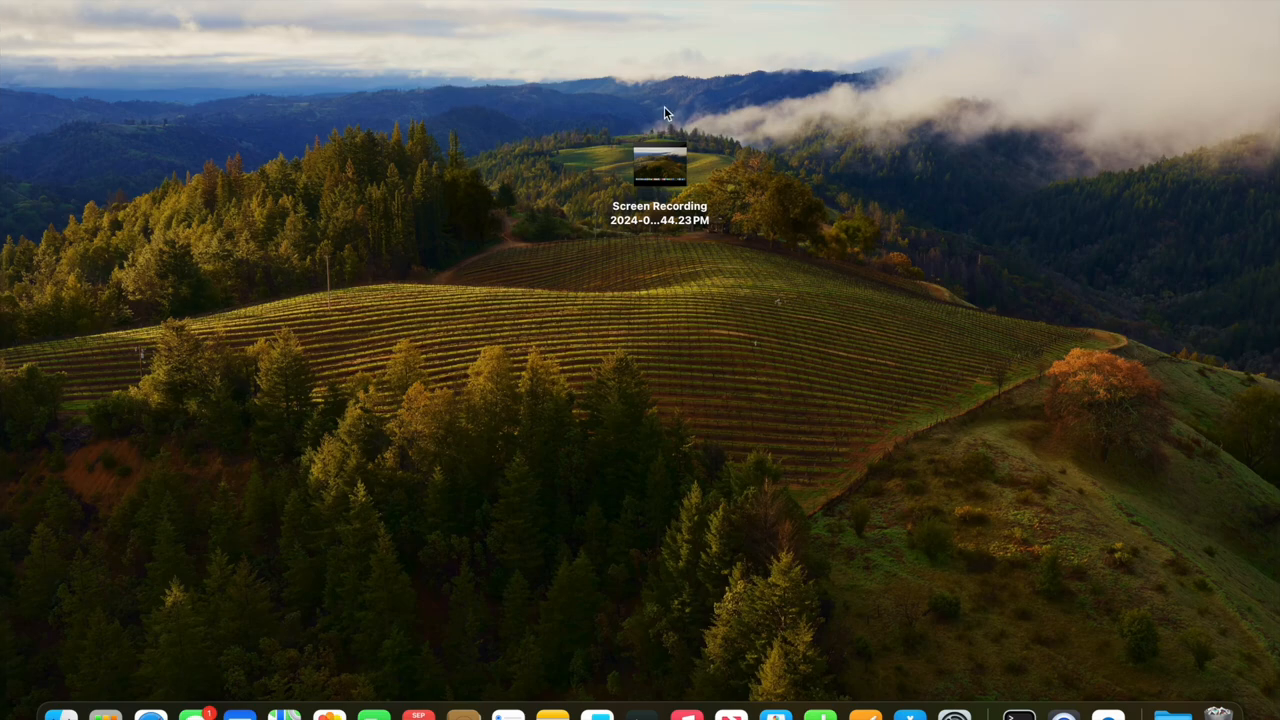
pyautogui.moveTo(648, 162)
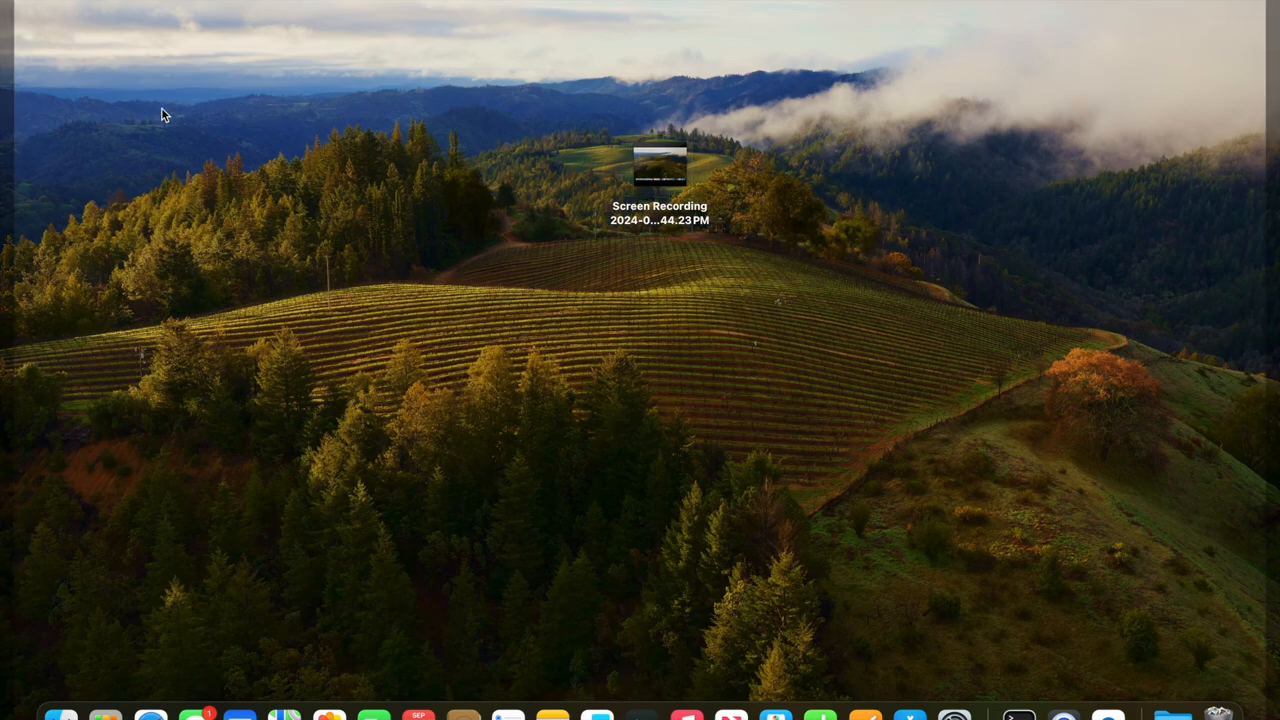
# Step: Bring up the Apple menu from the menu bar
pyautogui.click(18, 8)
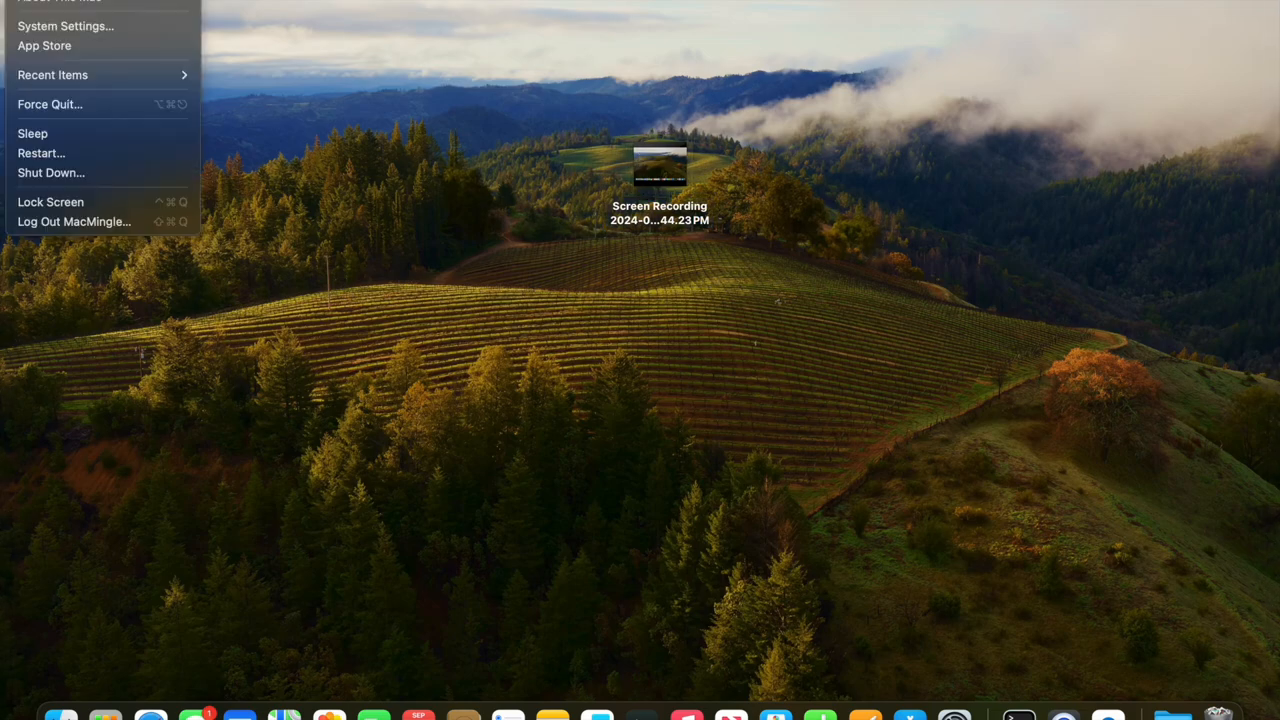
# Step: Launch System Settings and go to the Mouse pane
pyautogui.click(64, 26)
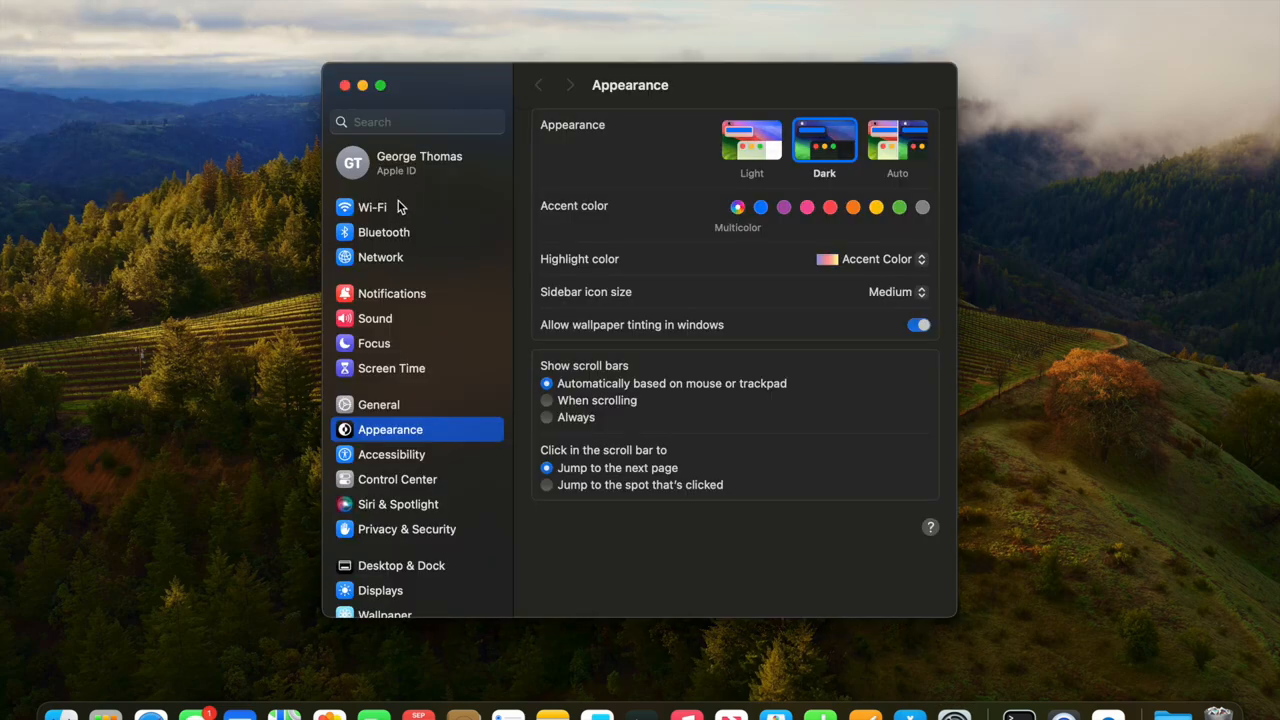
pyautogui.moveTo(418, 228)
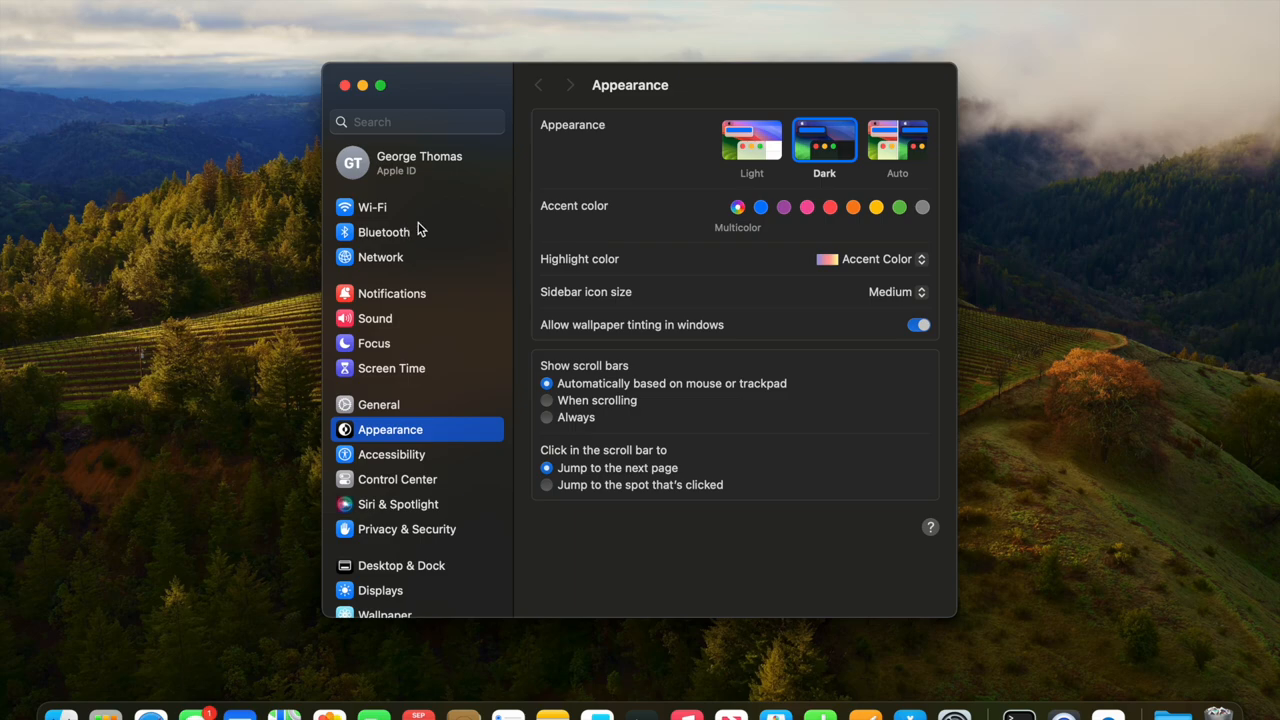
pyautogui.scroll(-3)
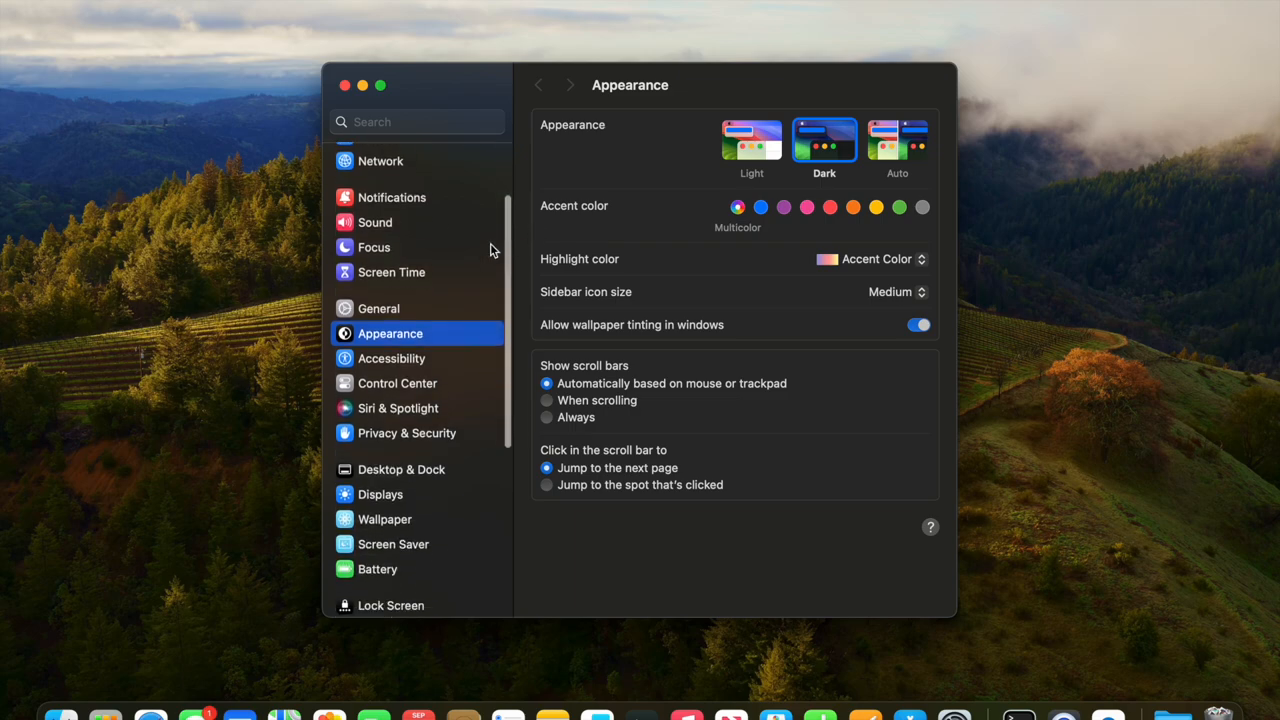
pyautogui.scroll(-3)
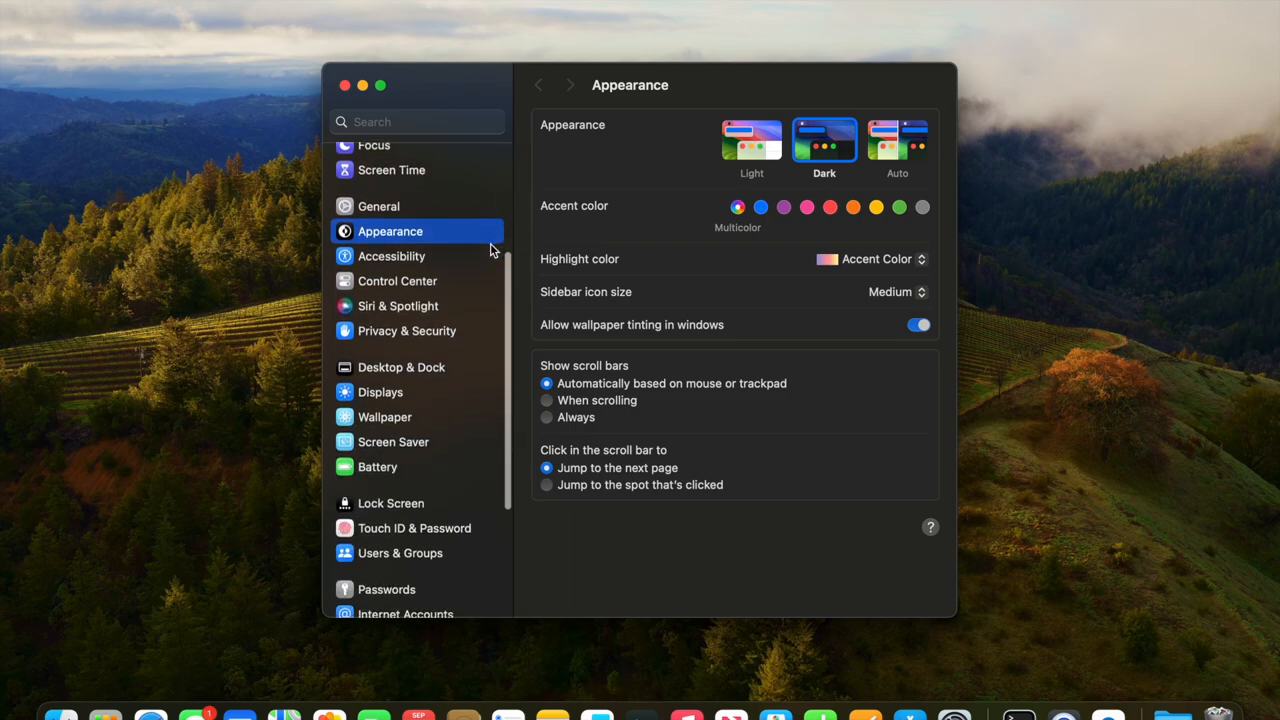
pyautogui.scroll(-3)
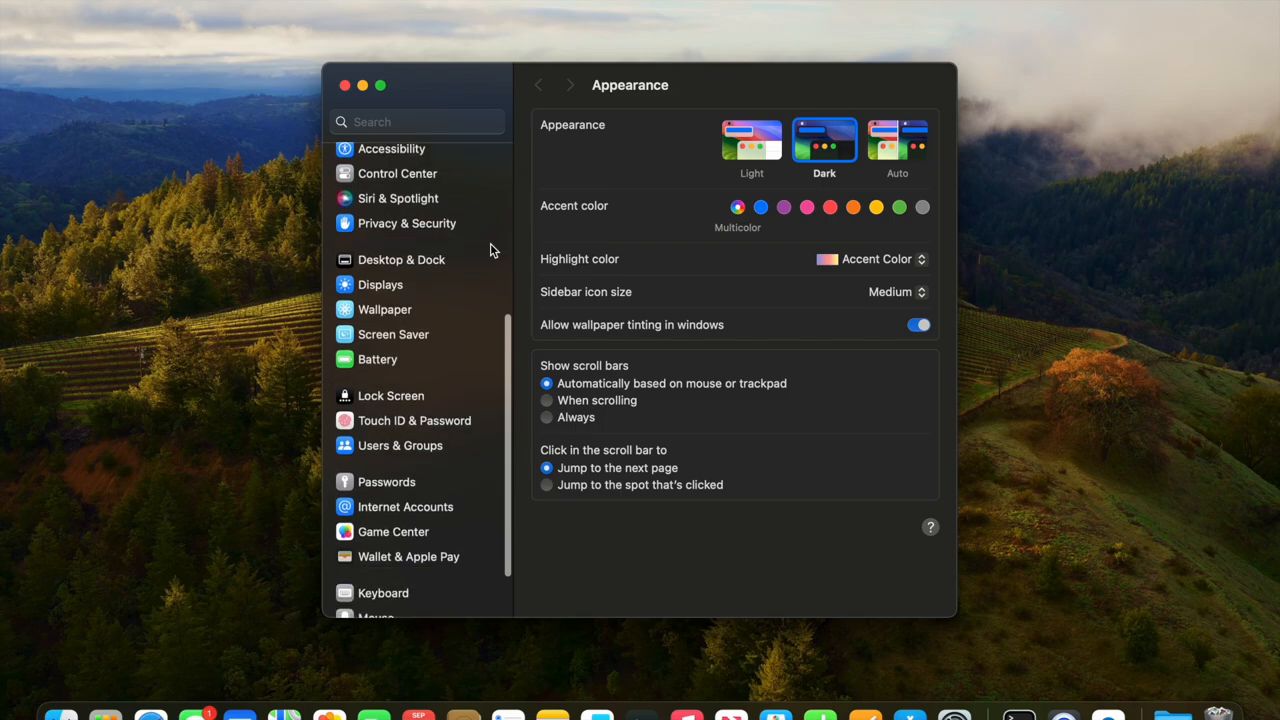
pyautogui.scroll(-3)
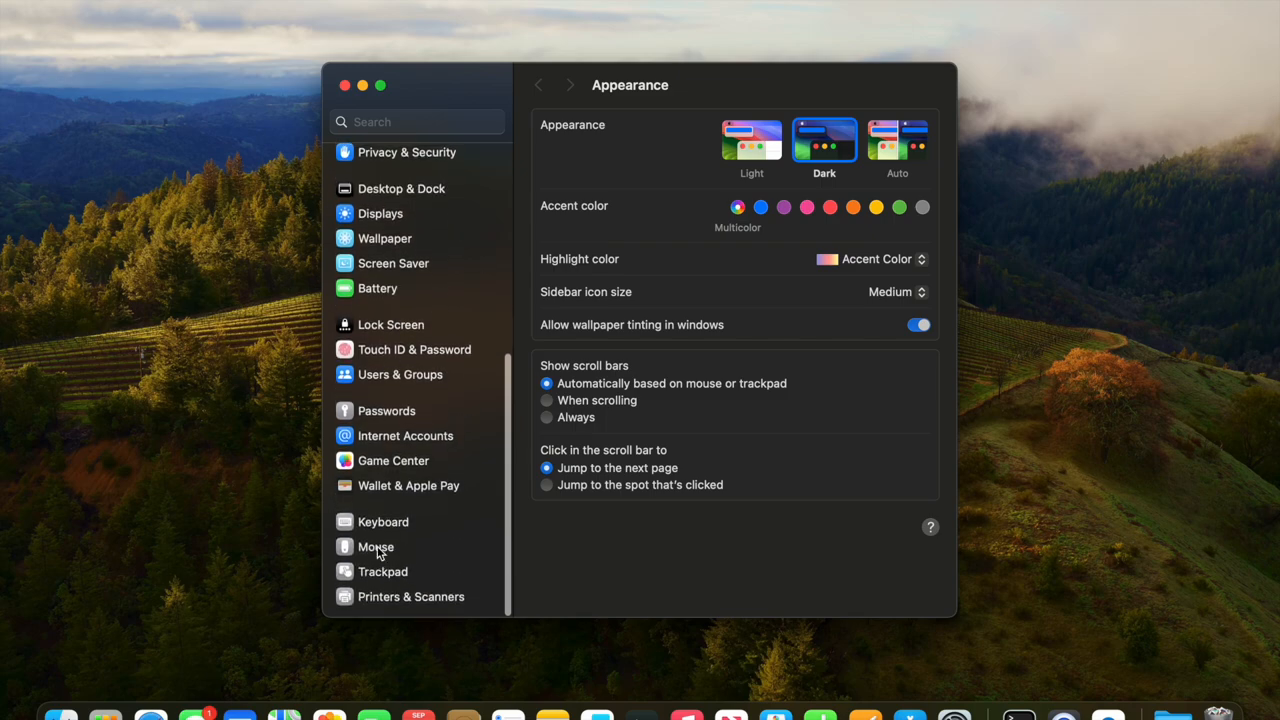
pyautogui.click(376, 546)
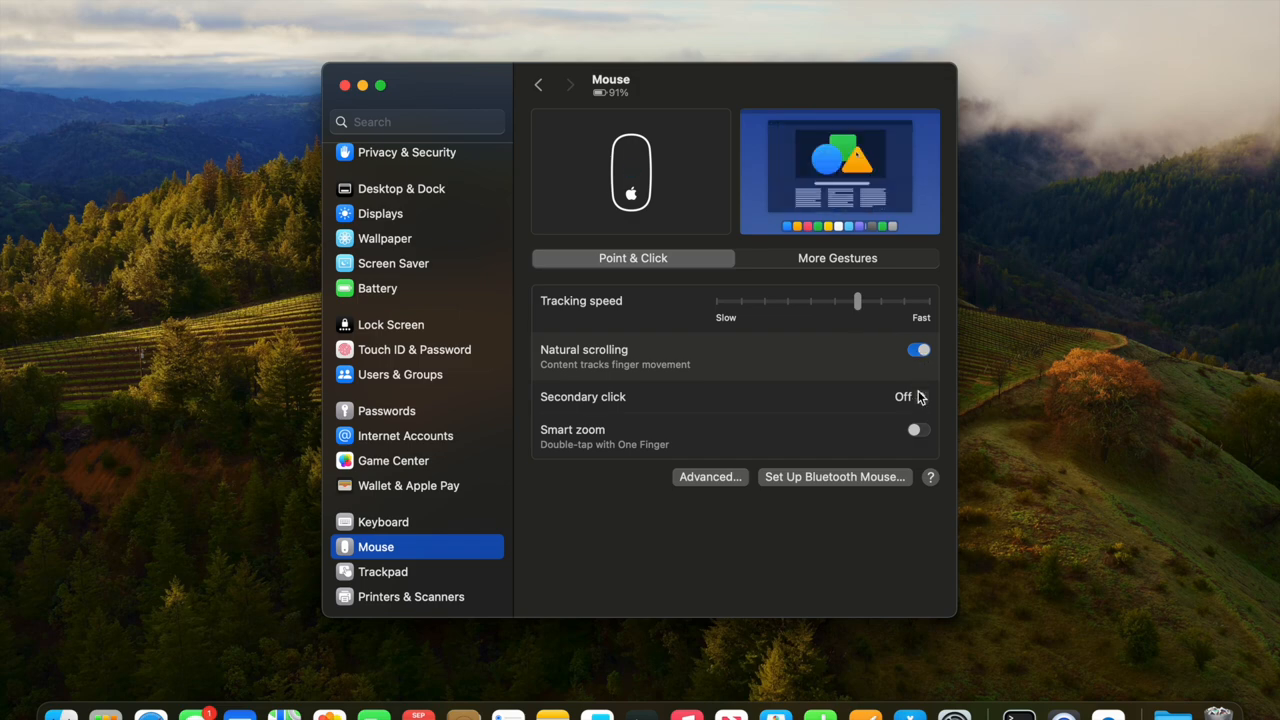
# Step: Set Secondary click to Click Right Side, enable Smart zoom, and close System Settings
pyautogui.click(904, 396)
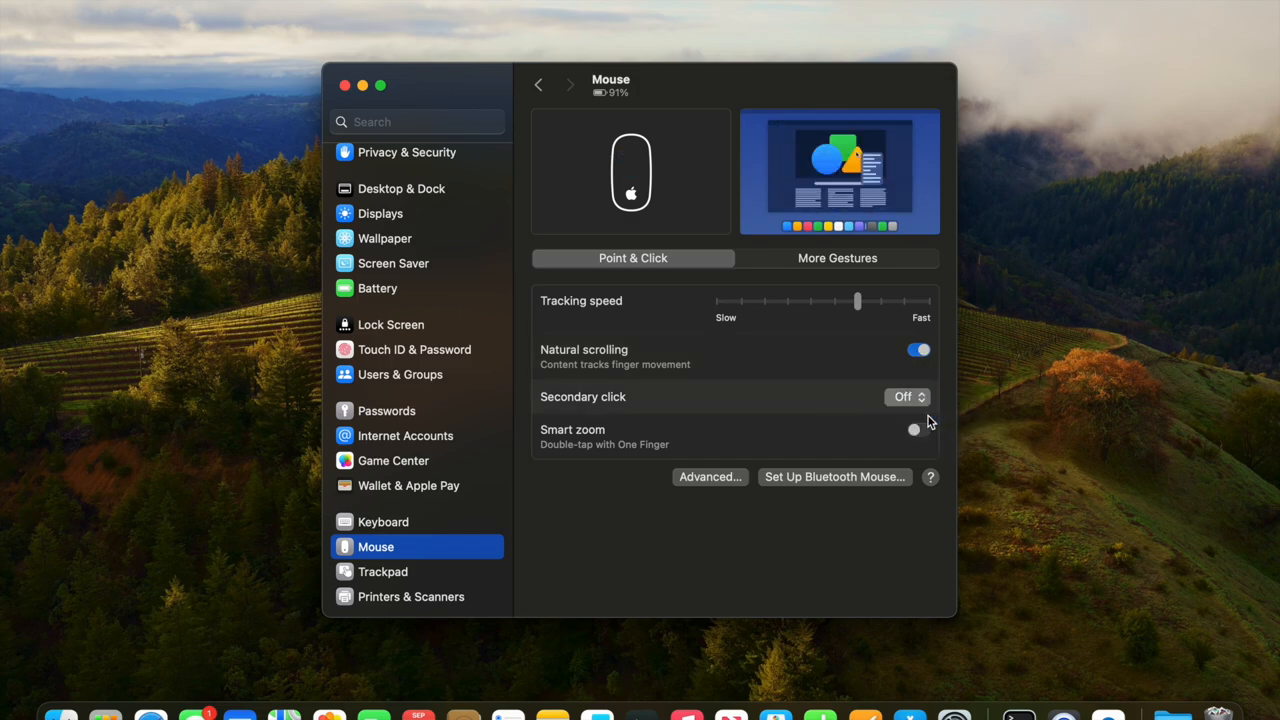
pyautogui.click(904, 396)
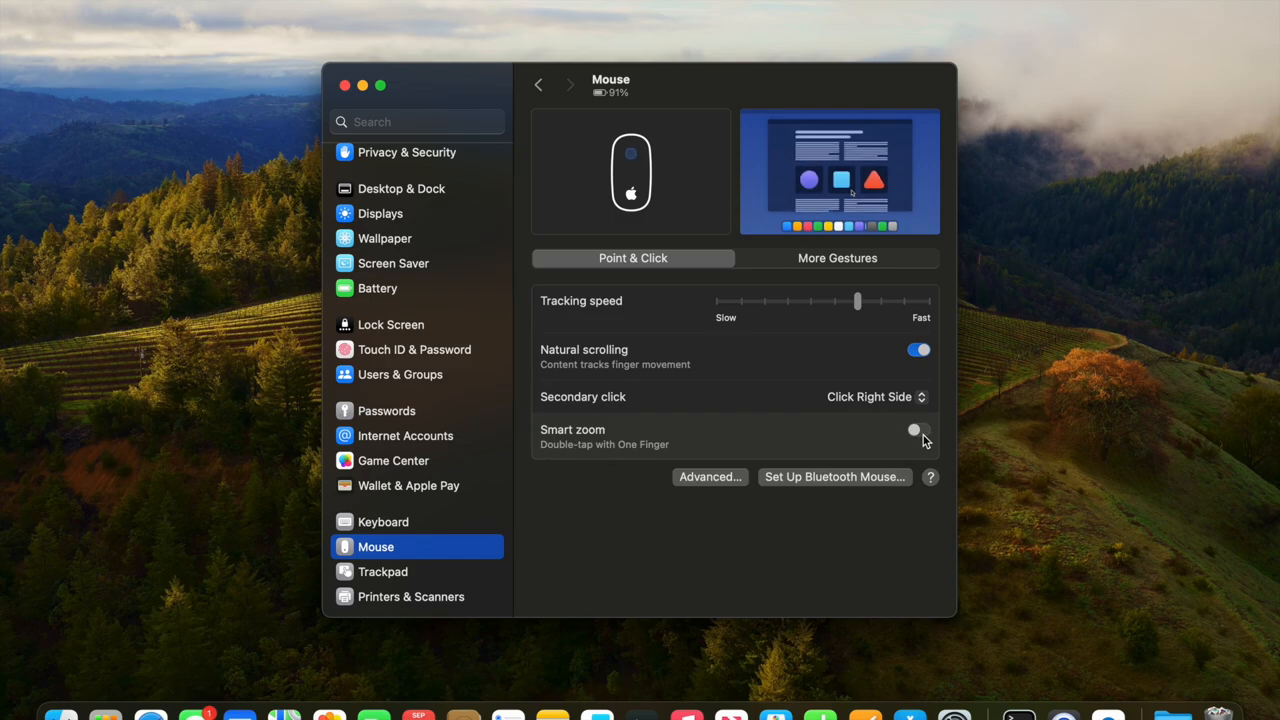
pyautogui.click(916, 432)
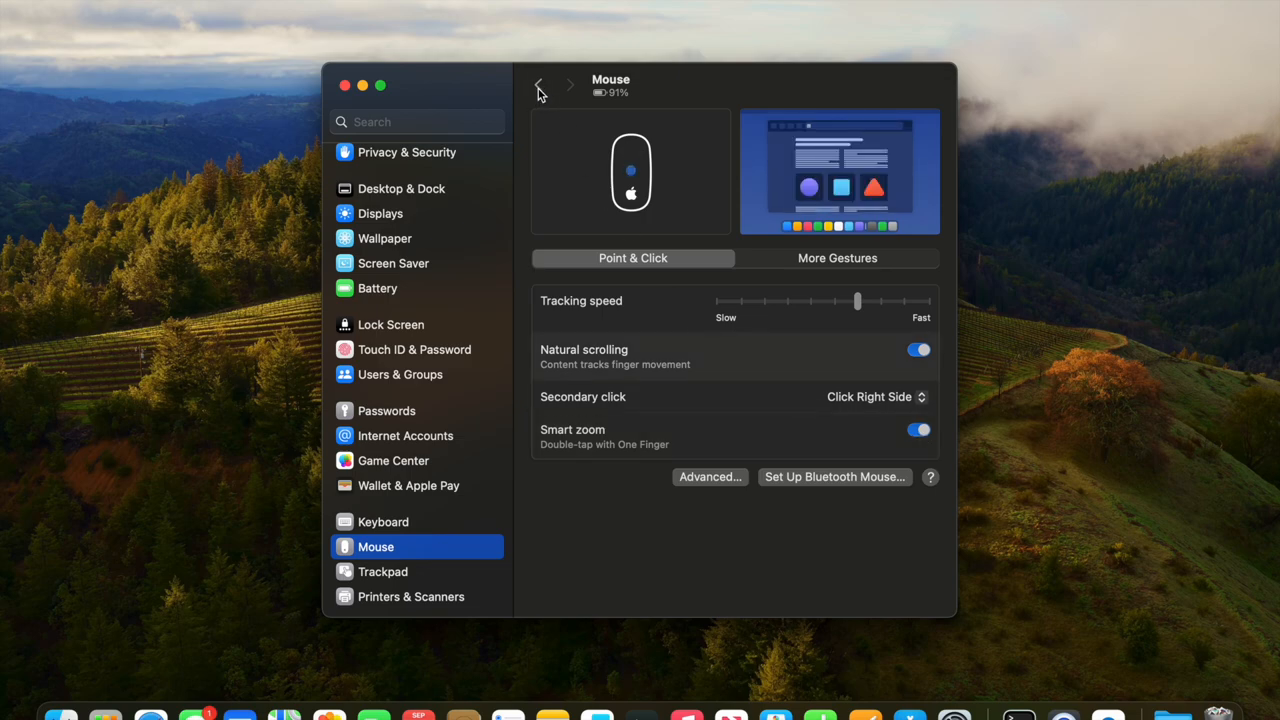
pyautogui.click(538, 84)
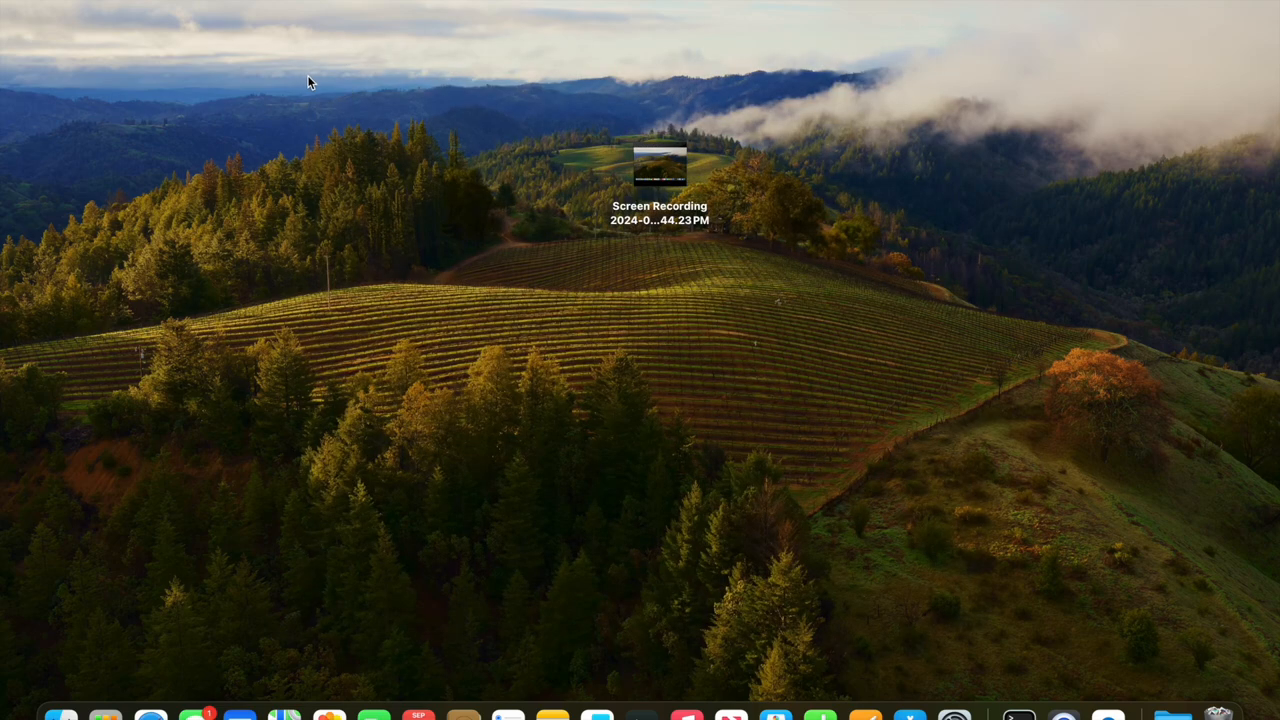
# Step: Show the Screen Recording file's info window via its right-click context menu
pyautogui.rightClick(660, 164)
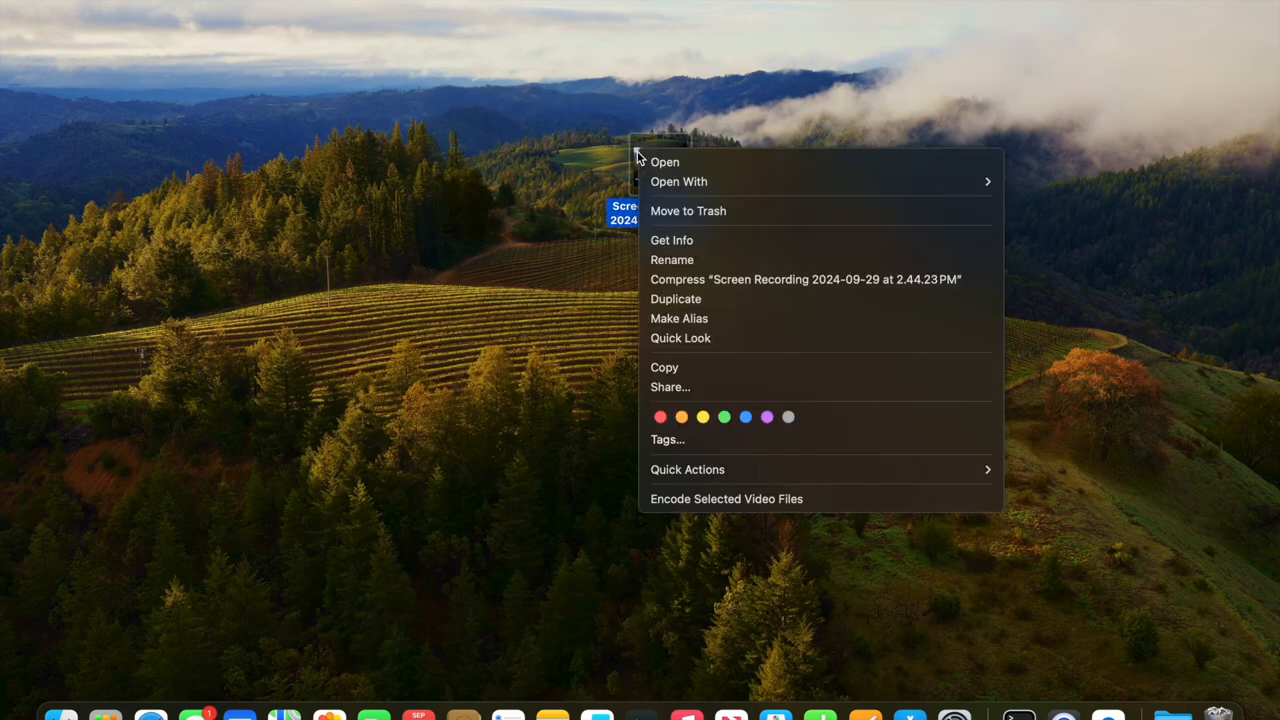
pyautogui.moveTo(672, 240)
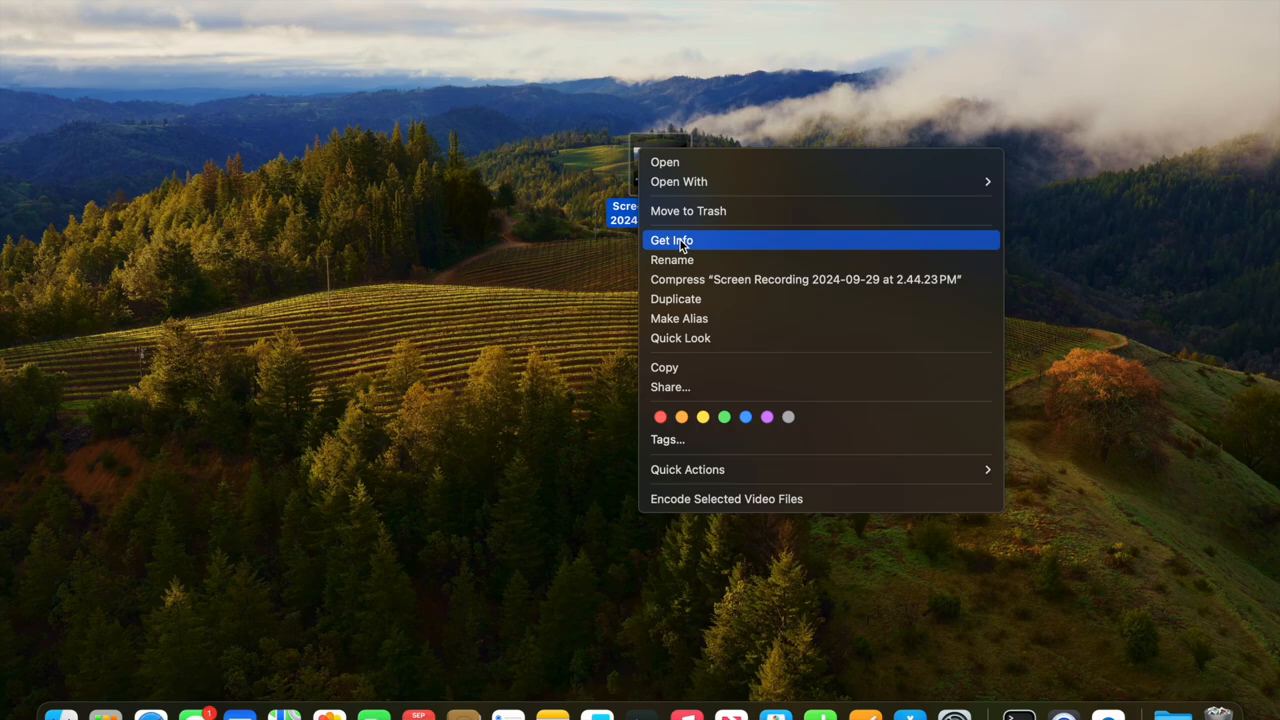
pyautogui.click(672, 240)
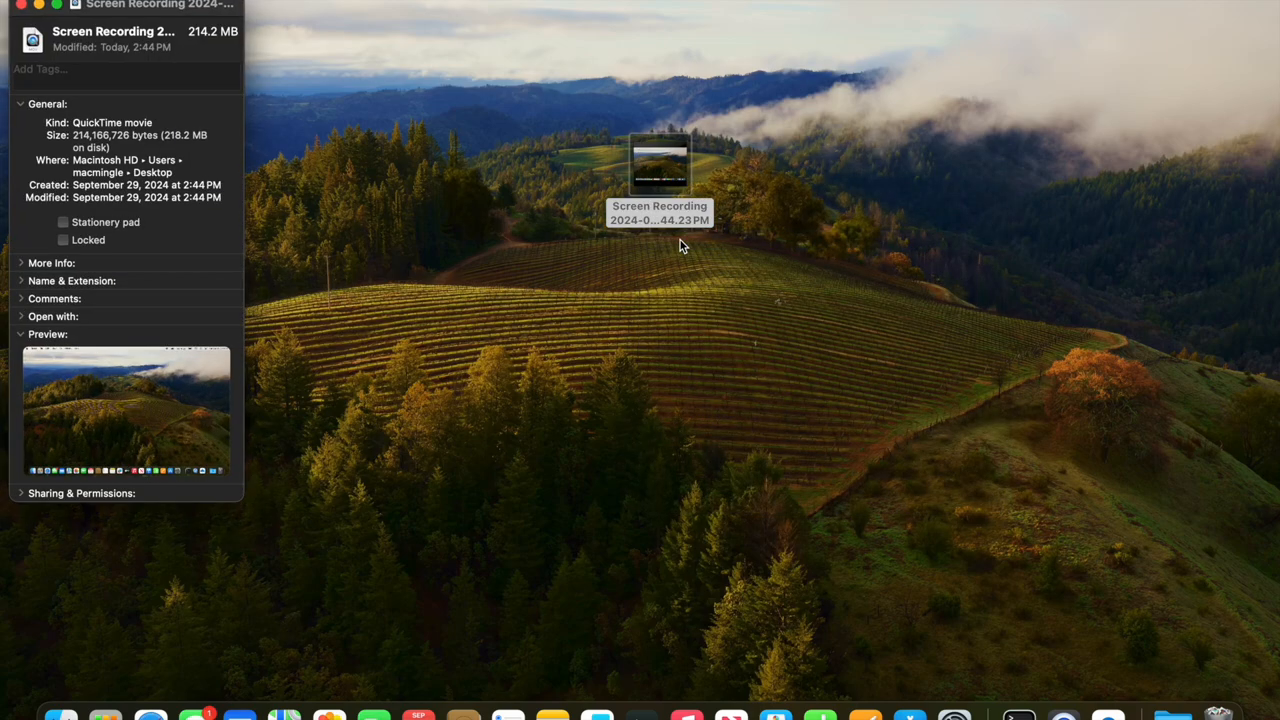
pyautogui.moveTo(432, 170)
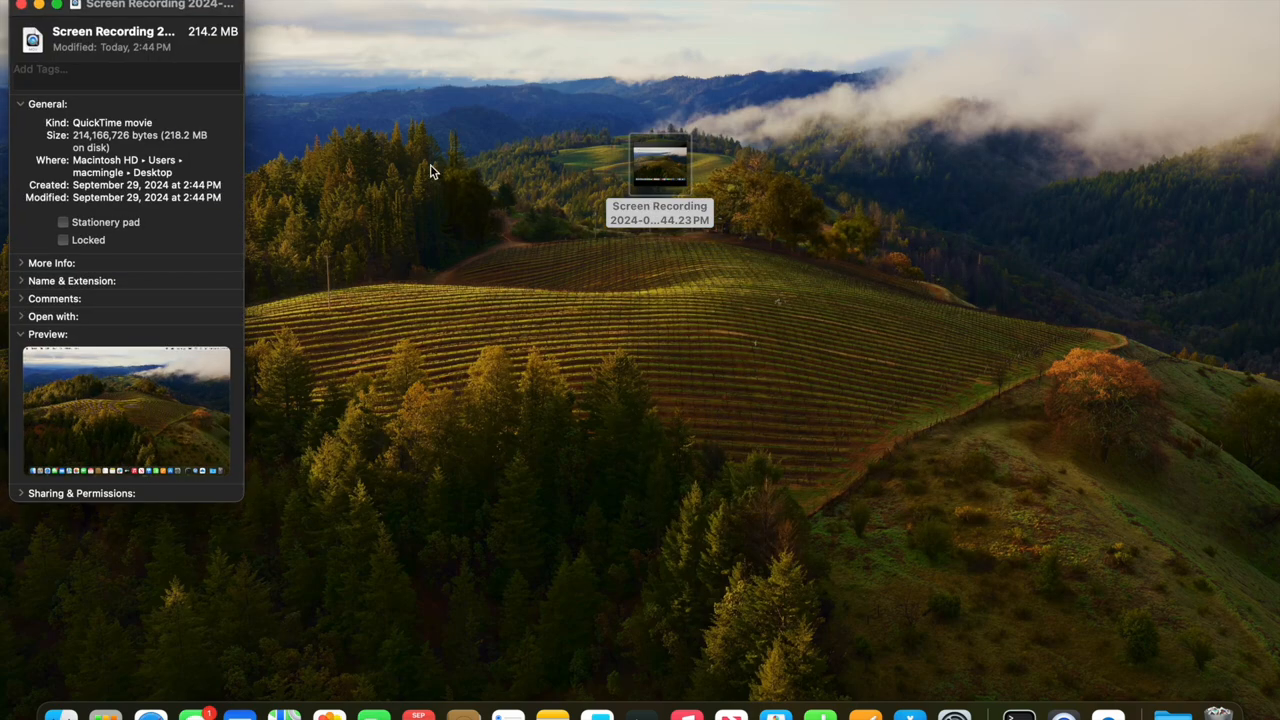